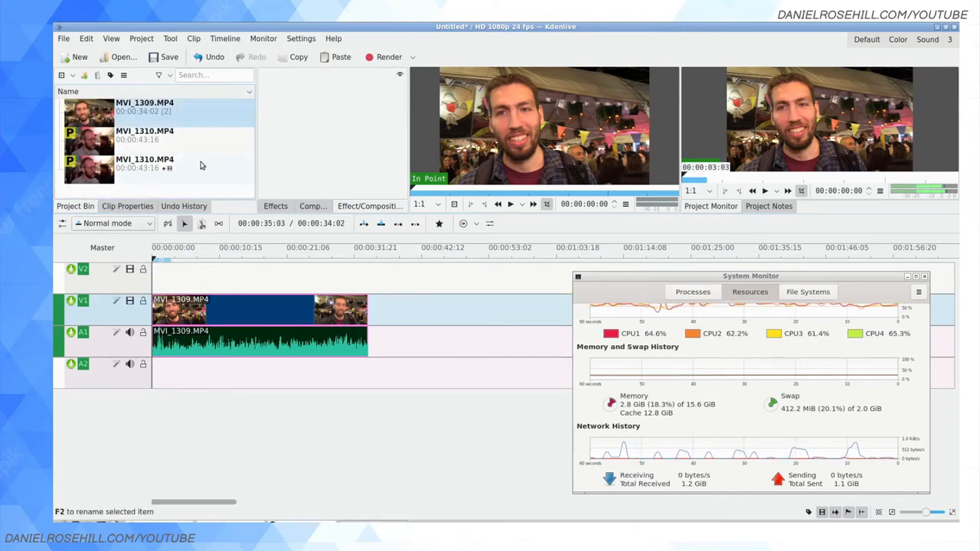
Start the Project > Add Folder command to bring in a whole clip folder
{"action": "left_click", "coordinate": [144, 135]}
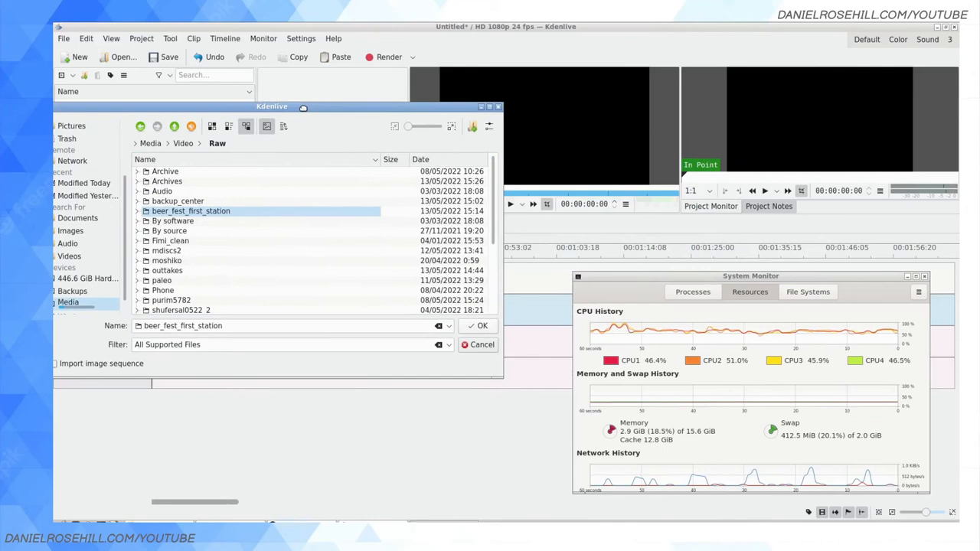
Import the beer_fest_first_station folder into the bin and expand it to list its MP4 clips
{"action": "left_click", "coordinate": [190, 211]}
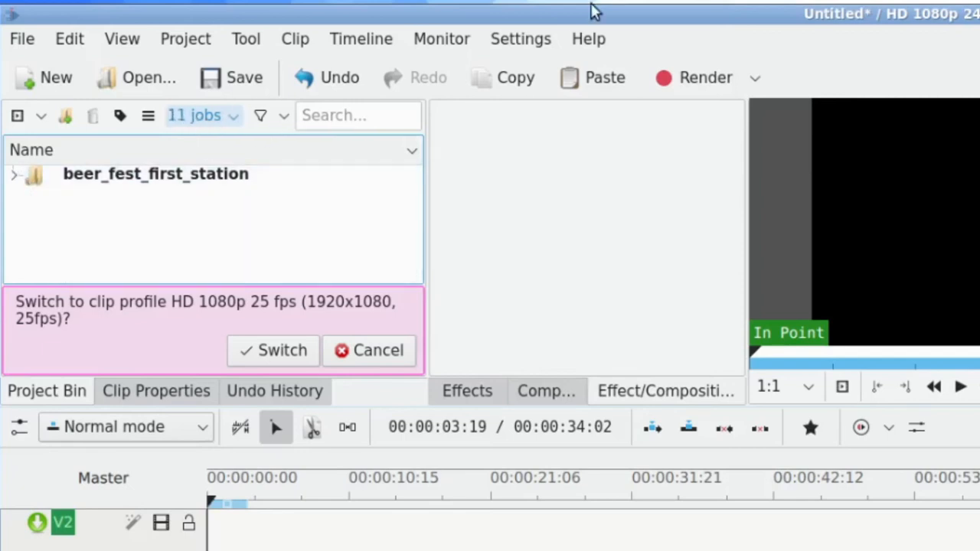
{"action": "left_click", "coordinate": [14, 174]}
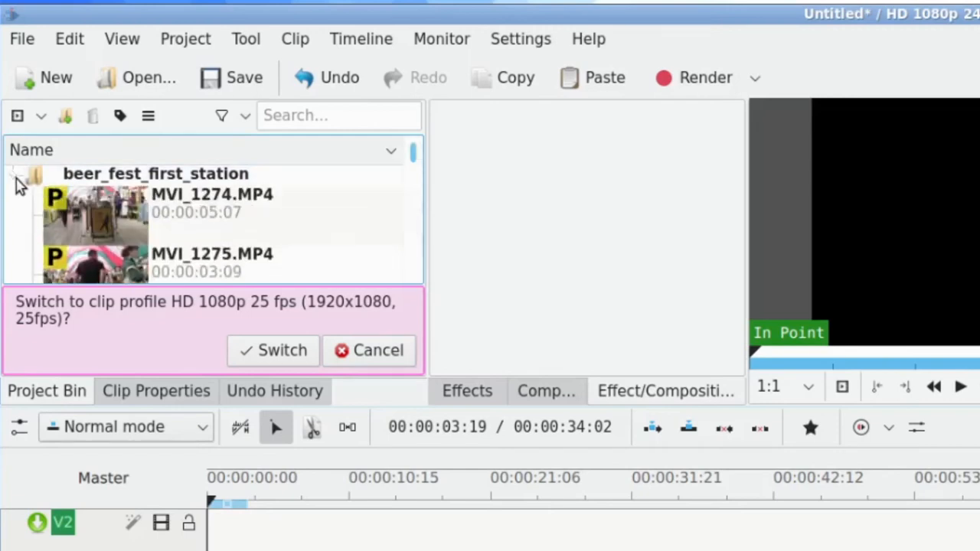
Scroll the Project Bin to look through the imported folder's clips
{"action": "scroll", "scroll_direction": "down", "scroll_amount": 3}
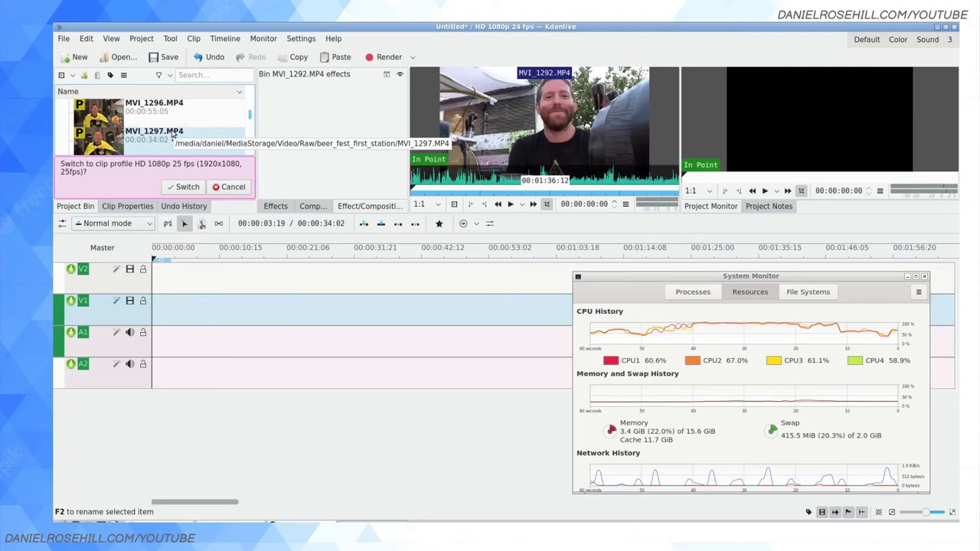
{"action": "mouse_move", "coordinate": [453, 204]}
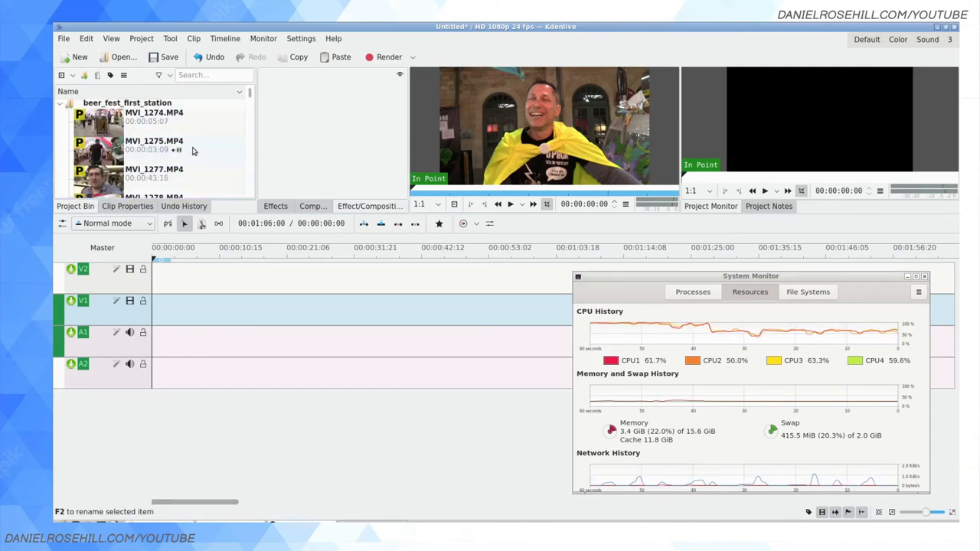
{"action": "mouse_move", "coordinate": [194, 149]}
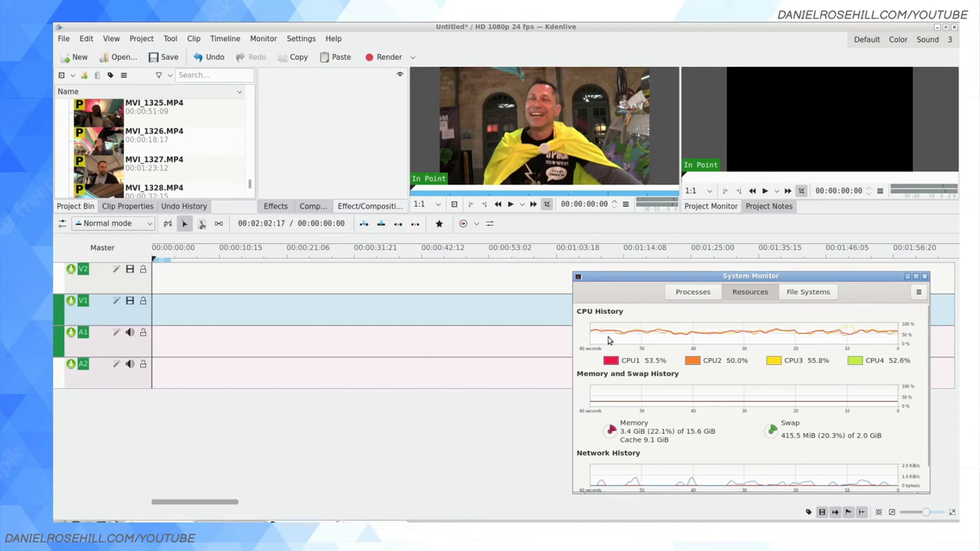
{"action": "mouse_move", "coordinate": [826, 462]}
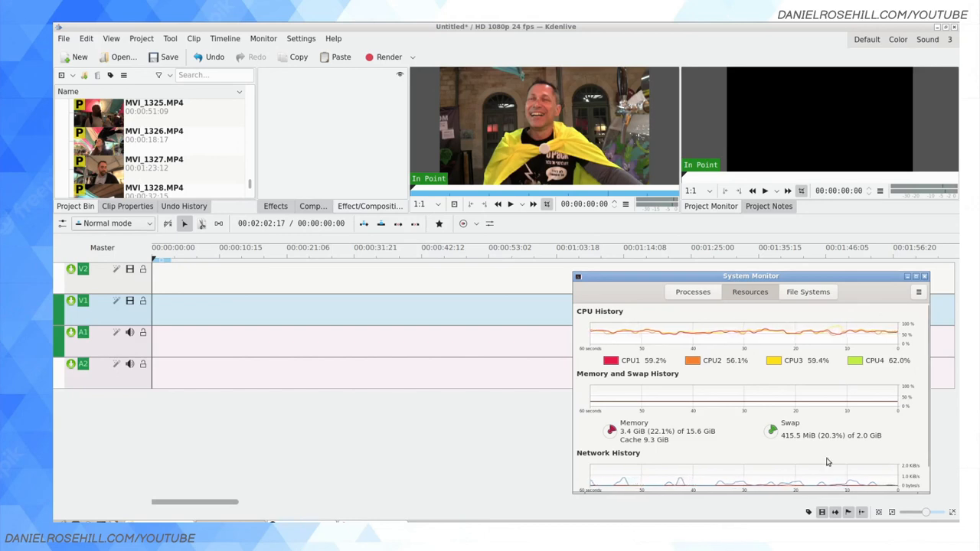